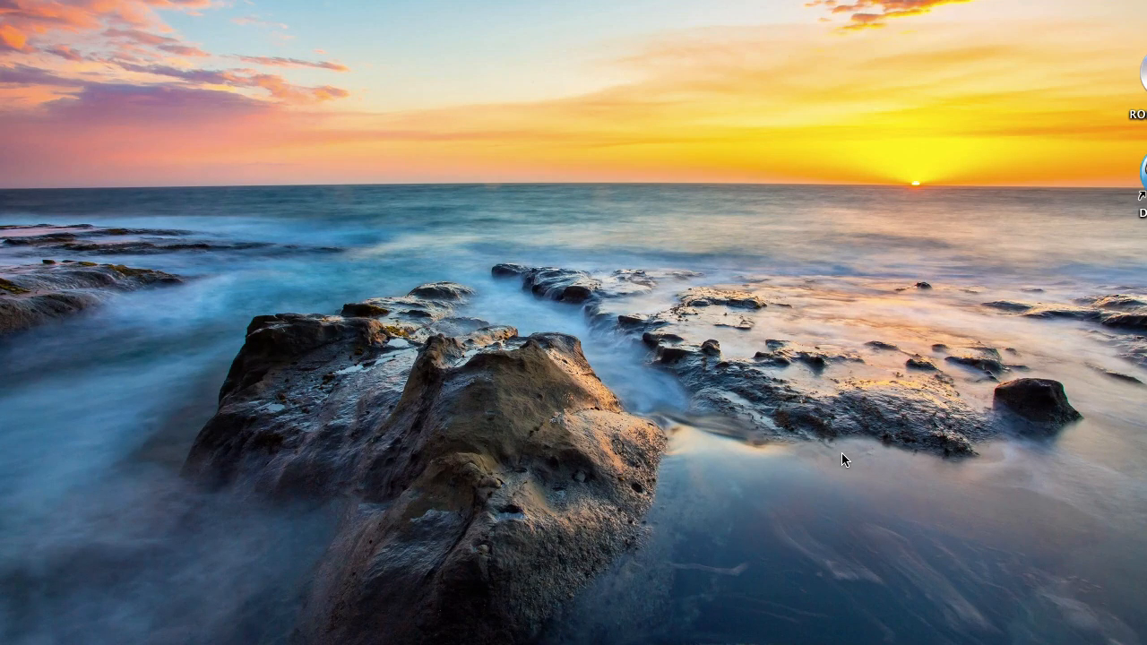
mouse_move(320, 618)
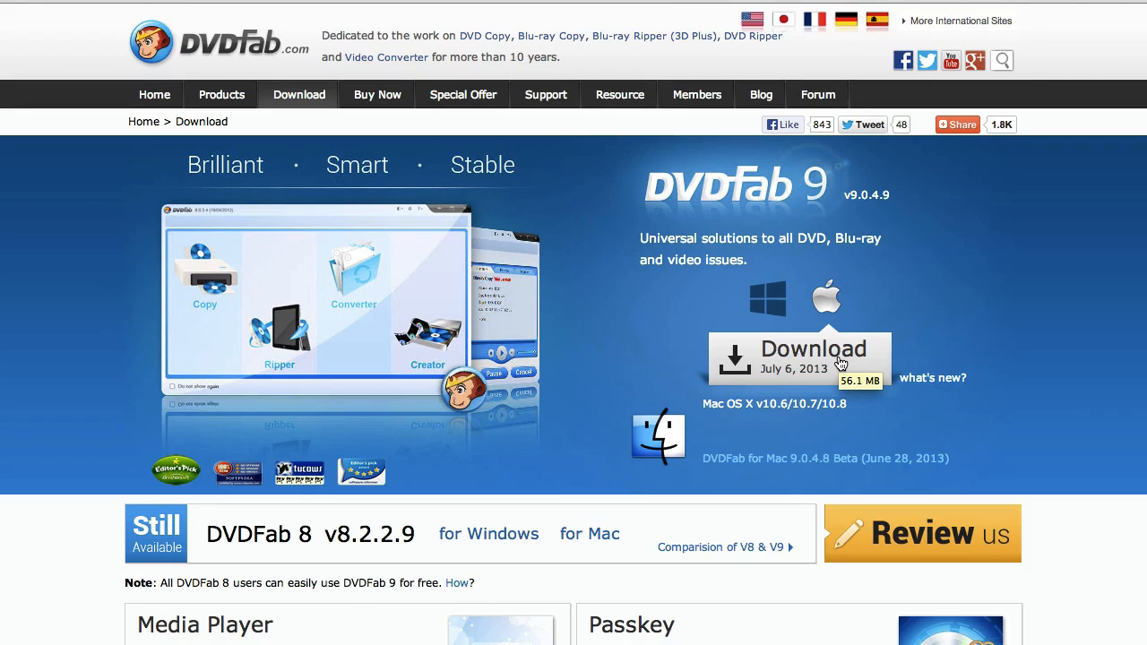
mouse_move(839, 362)
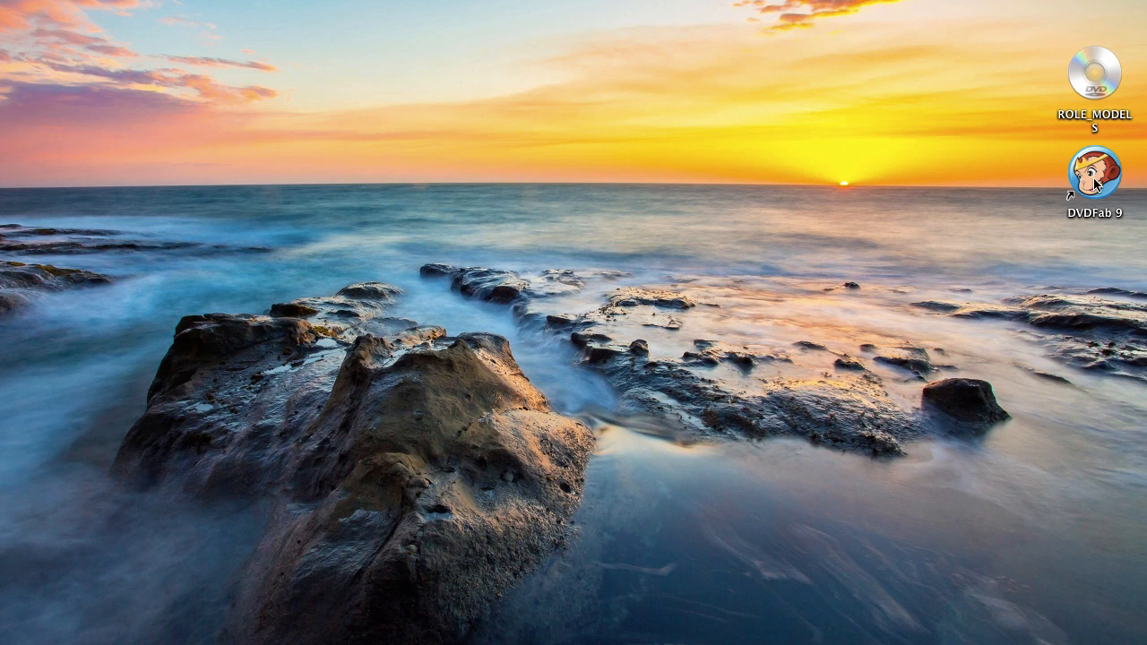
Launch DVDFab 9 from the desktop so the ROLE_MODELS disc loads in Copy.
left_click(1089, 168)
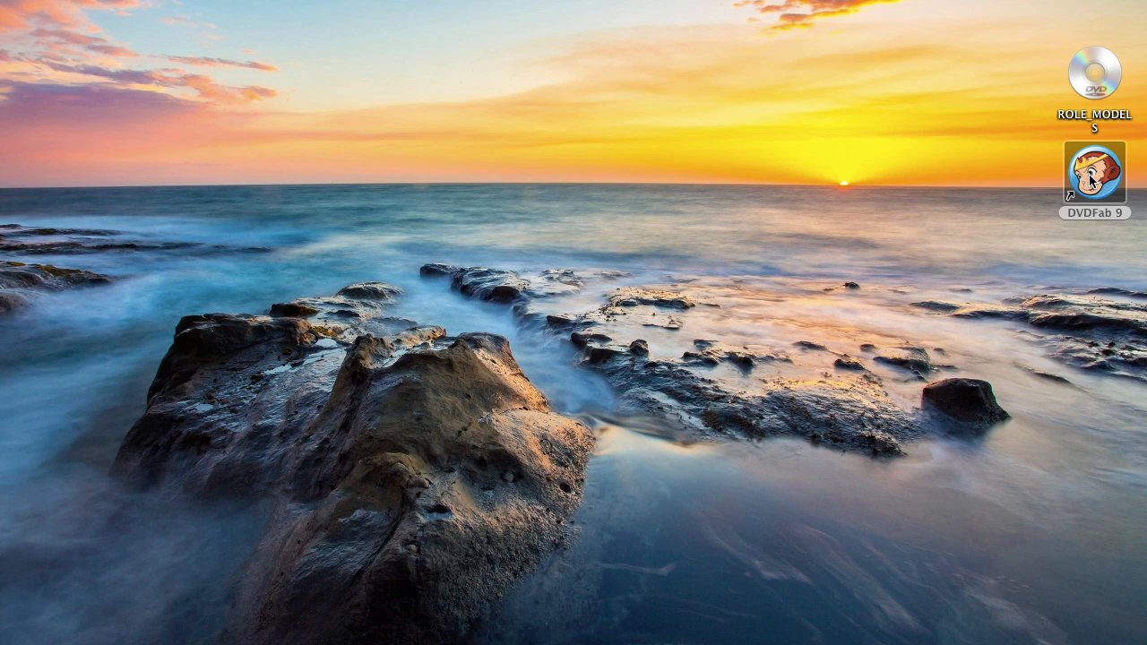
double_click(1097, 177)
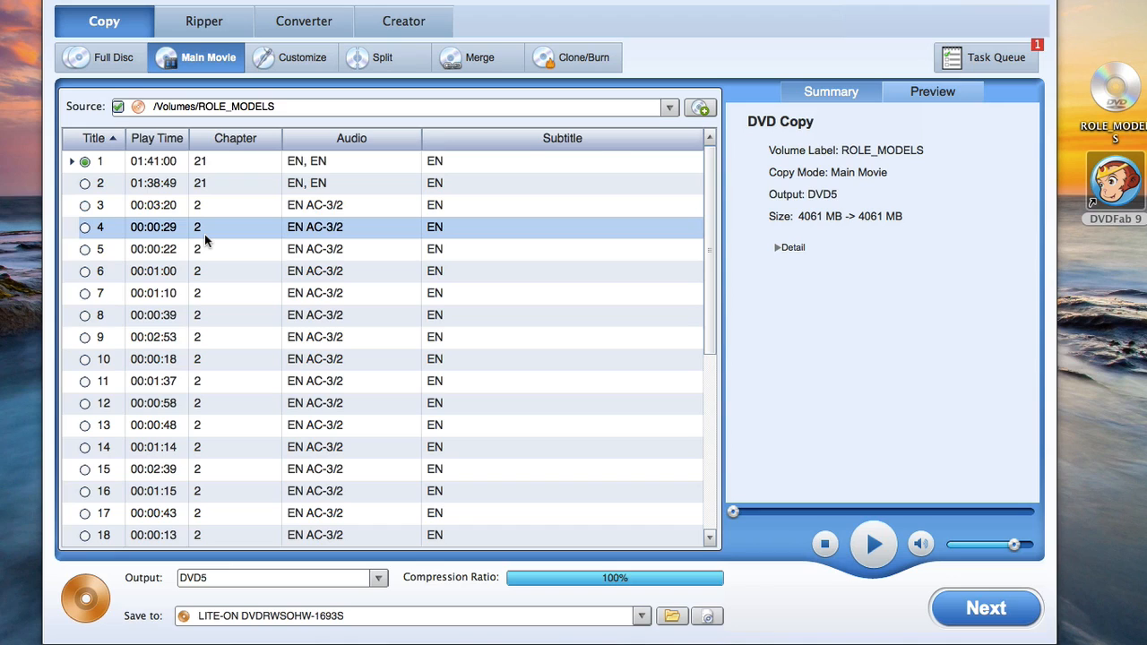
left_click(242, 183)
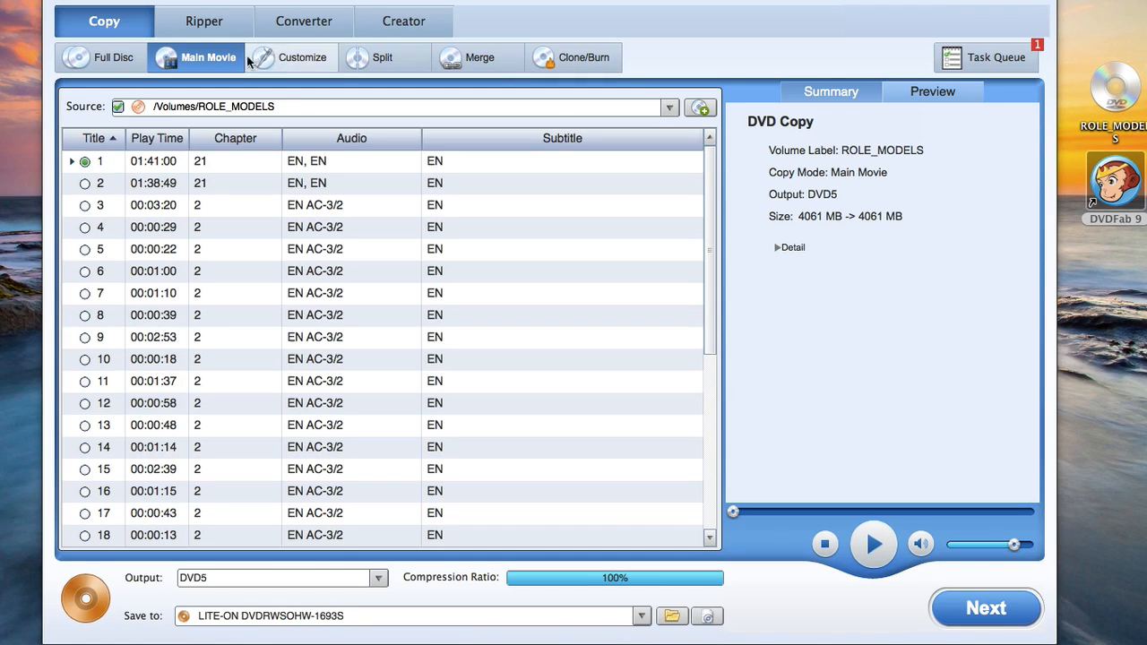
mouse_move(201, 84)
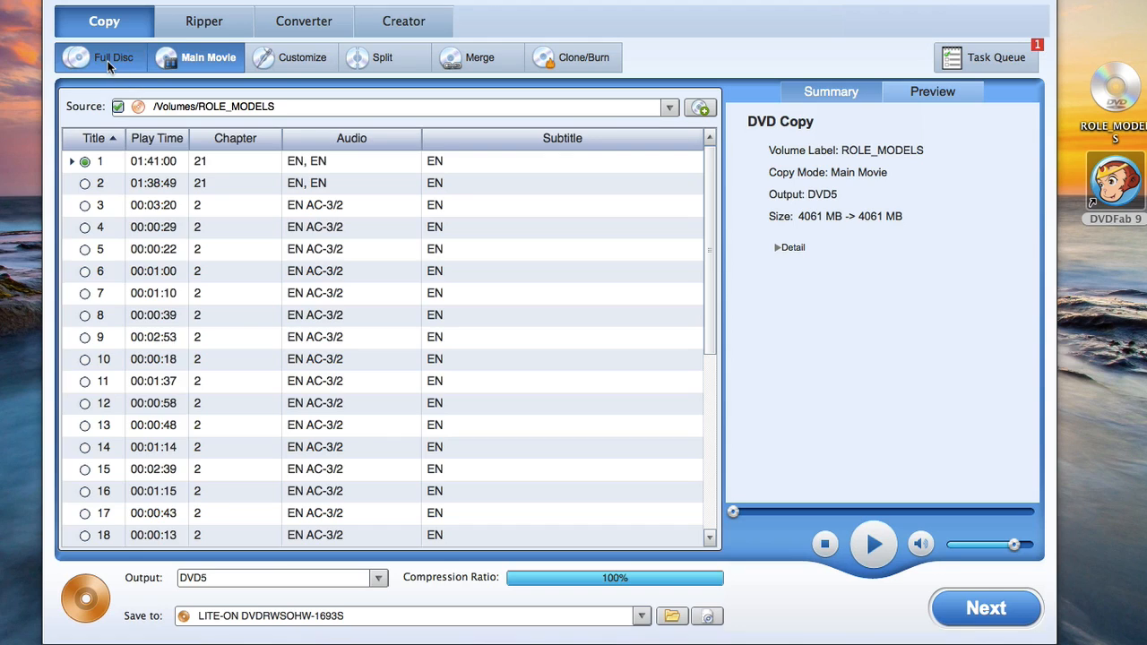
Choose Full Disc copy mode with DVD5 output for ROLE_MODELS.
left_click(100, 57)
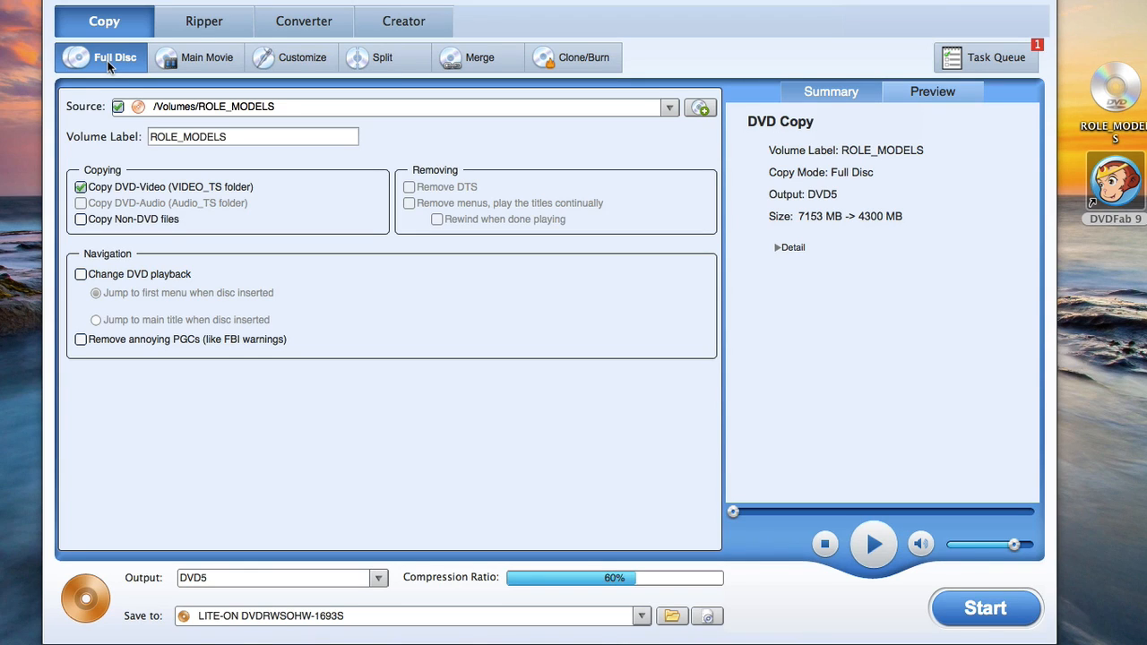
mouse_move(107, 72)
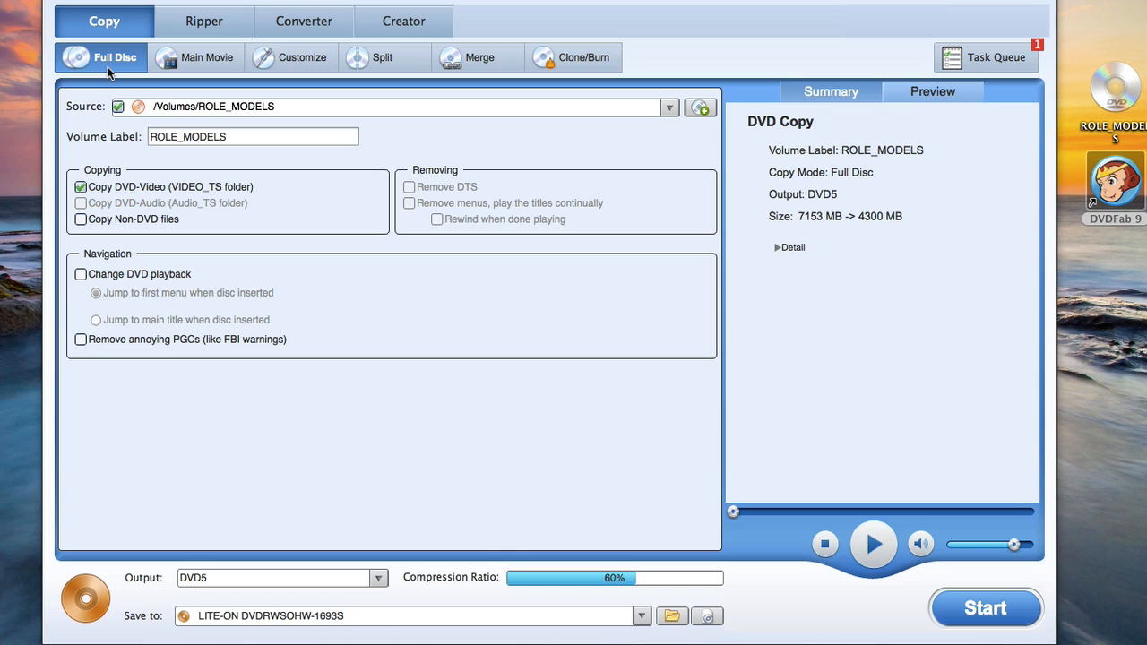
left_click(253, 136)
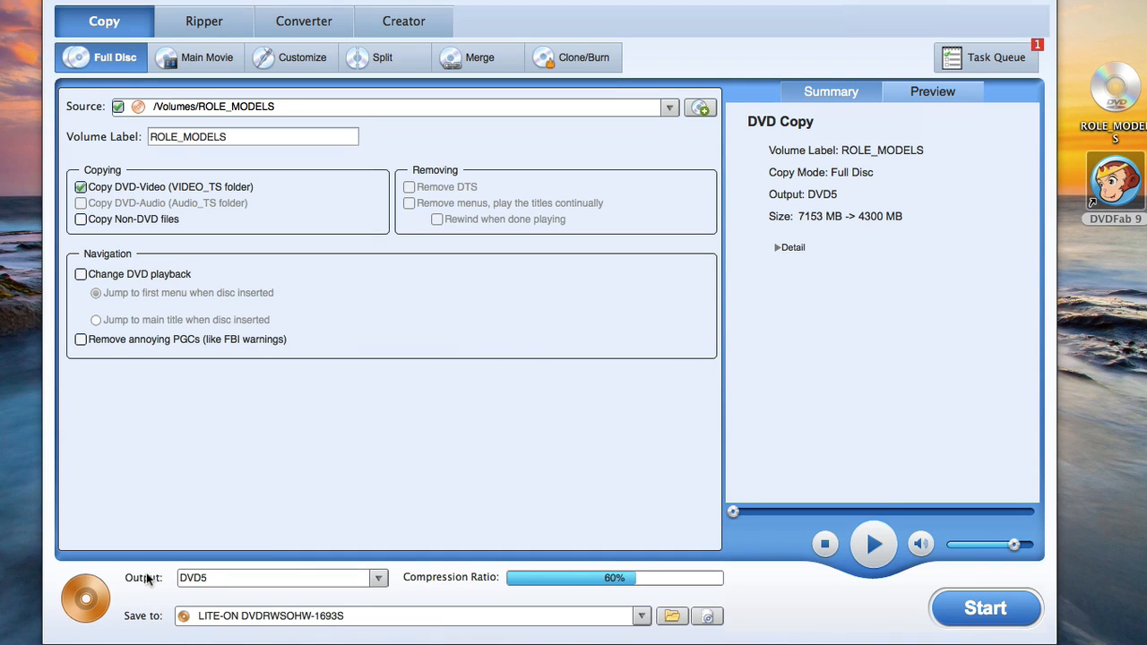
mouse_move(161, 606)
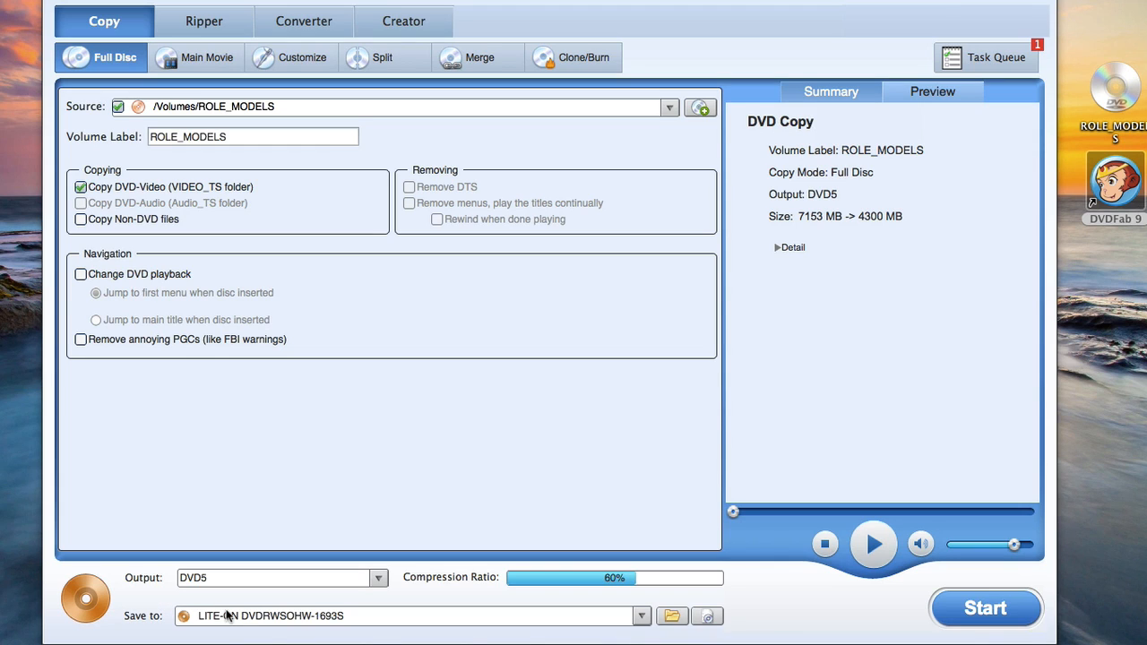
mouse_move(330, 616)
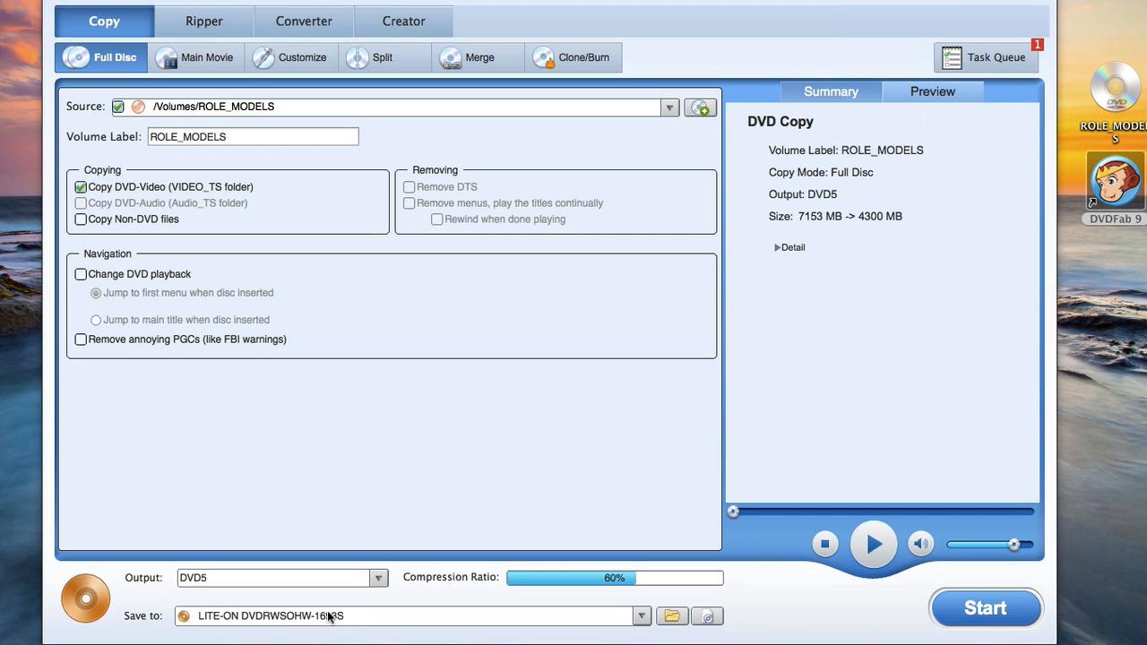
mouse_move(505, 617)
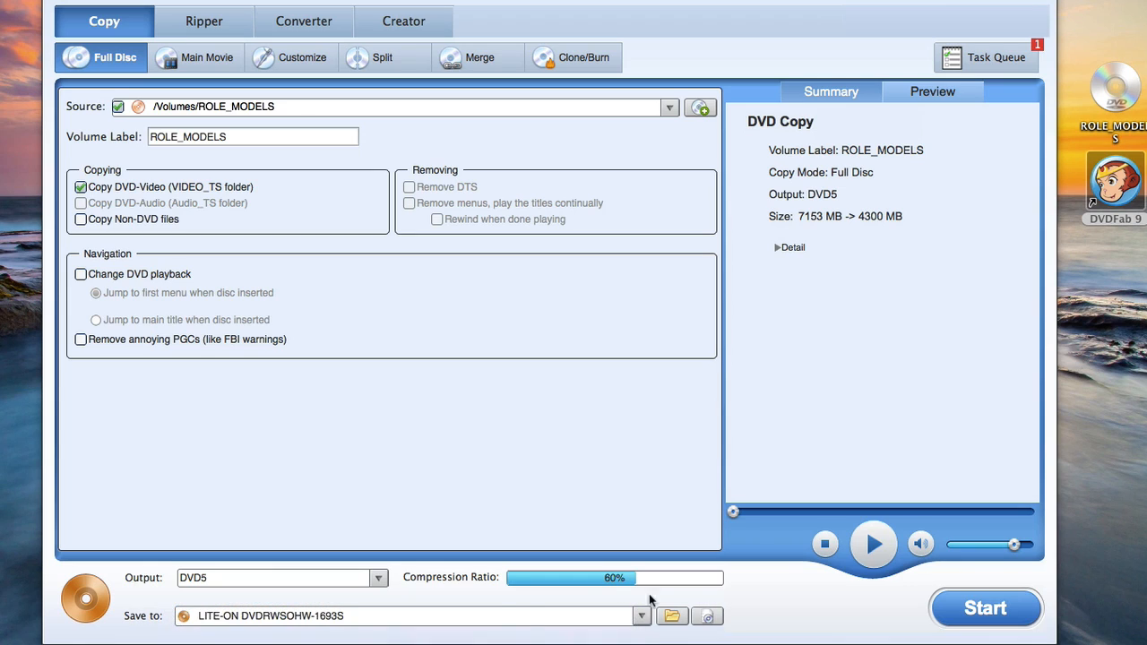
mouse_move(416, 604)
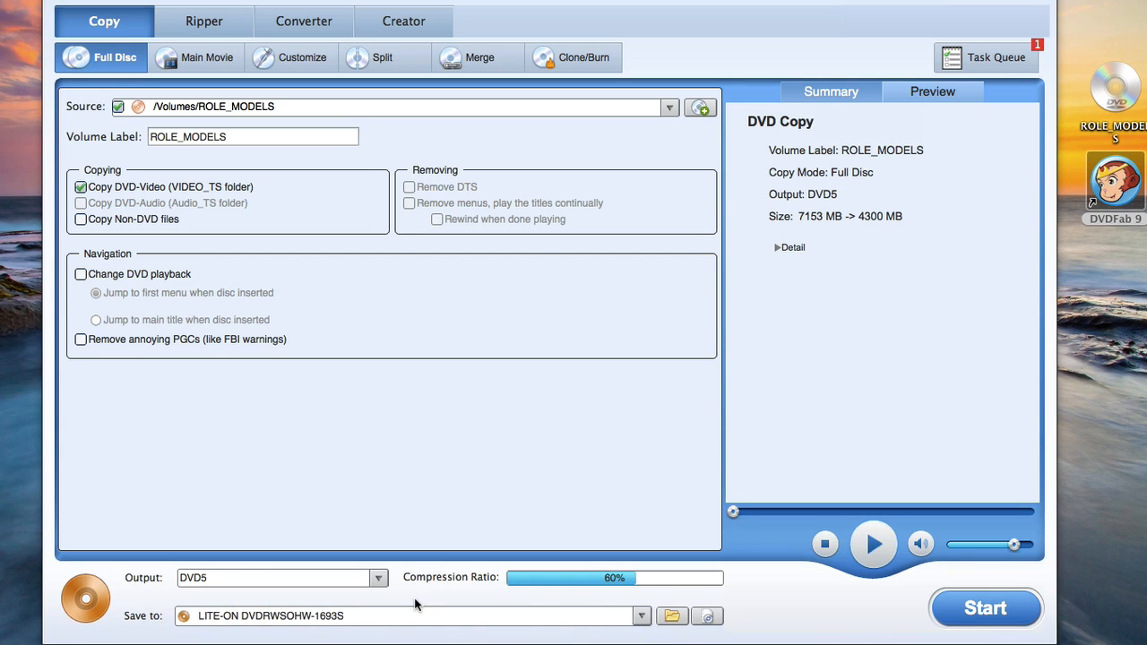
mouse_move(412, 598)
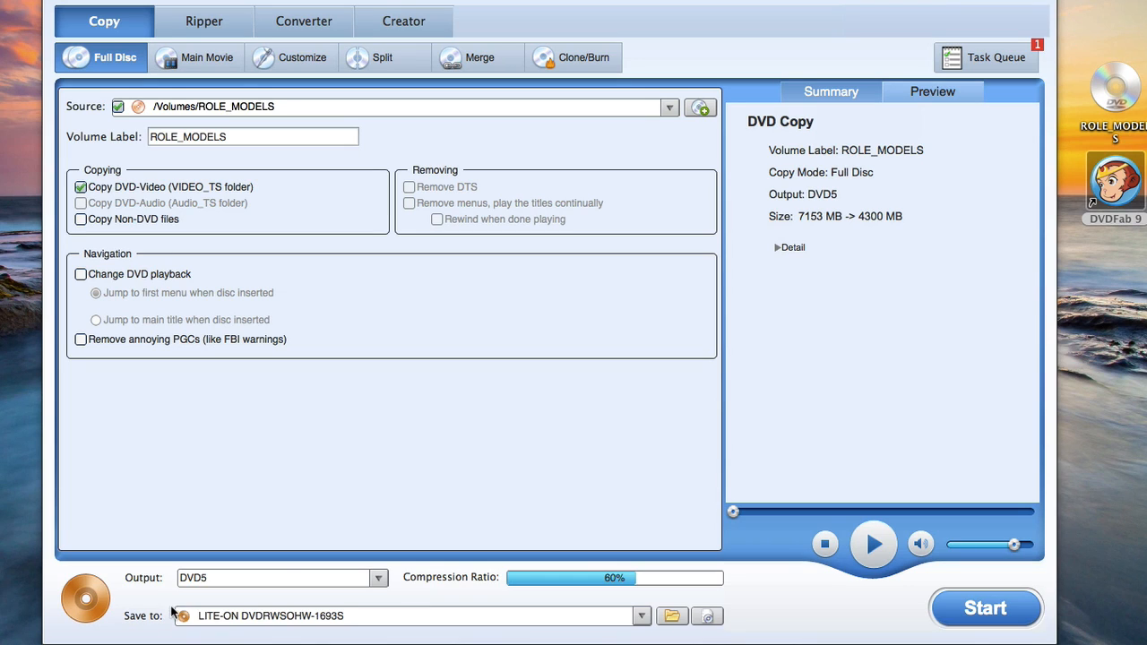
mouse_move(158, 613)
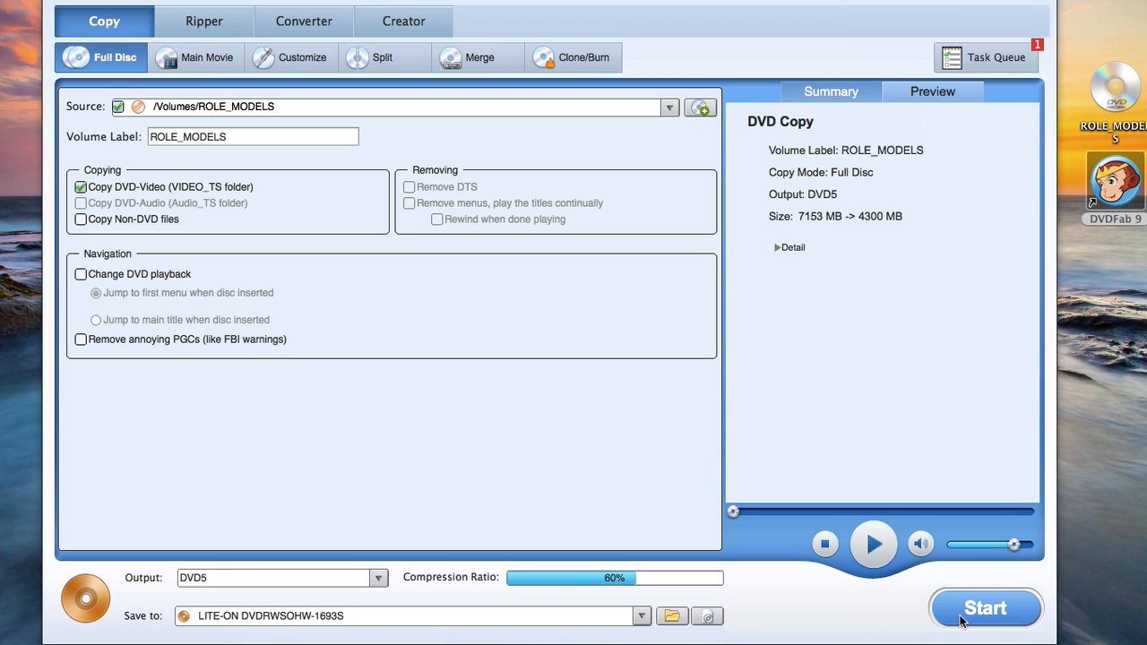
Start the Full Disc copy of ROLE_MODELS to the LITE-ON drive.
left_click(986, 608)
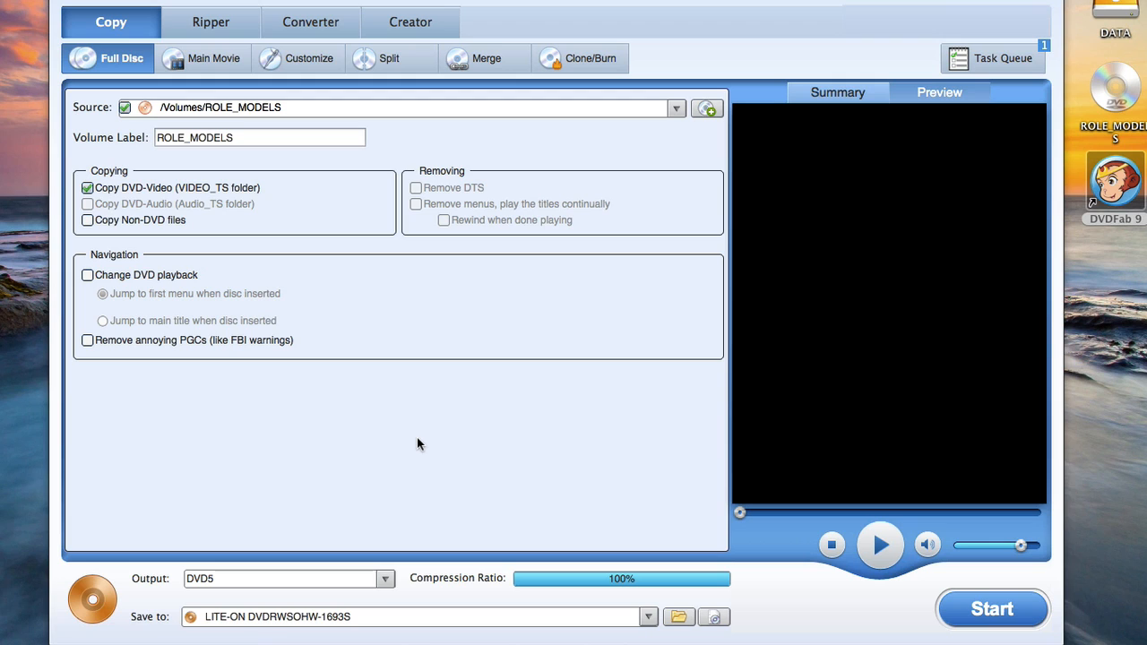
mouse_move(412, 404)
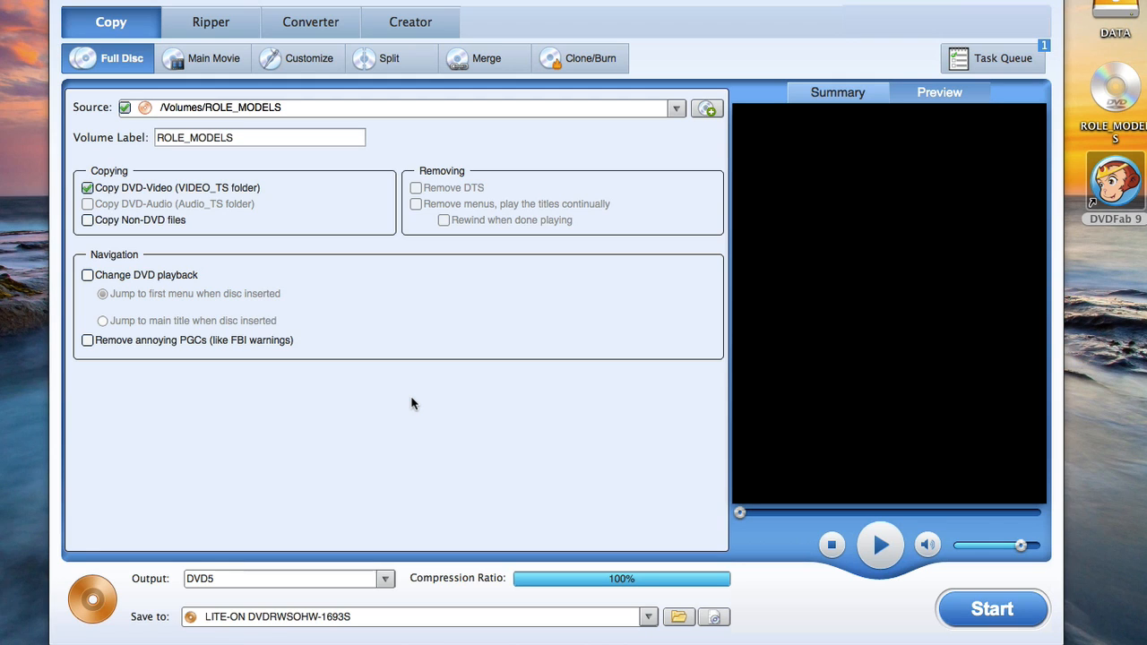
left_click(212, 22)
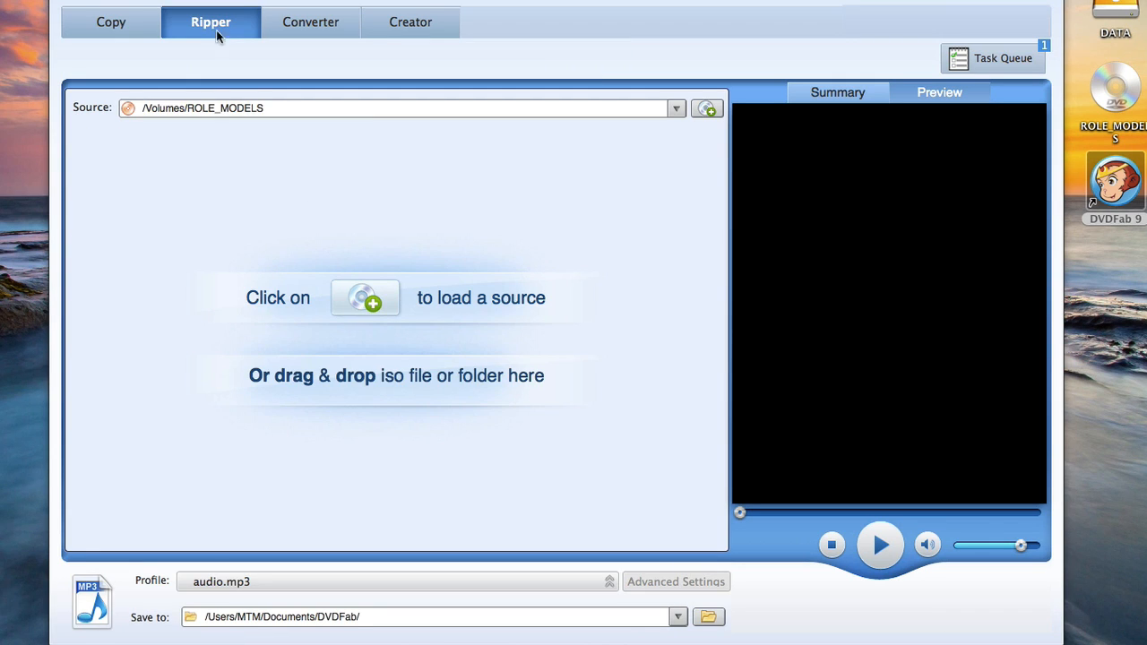
mouse_move(208, 269)
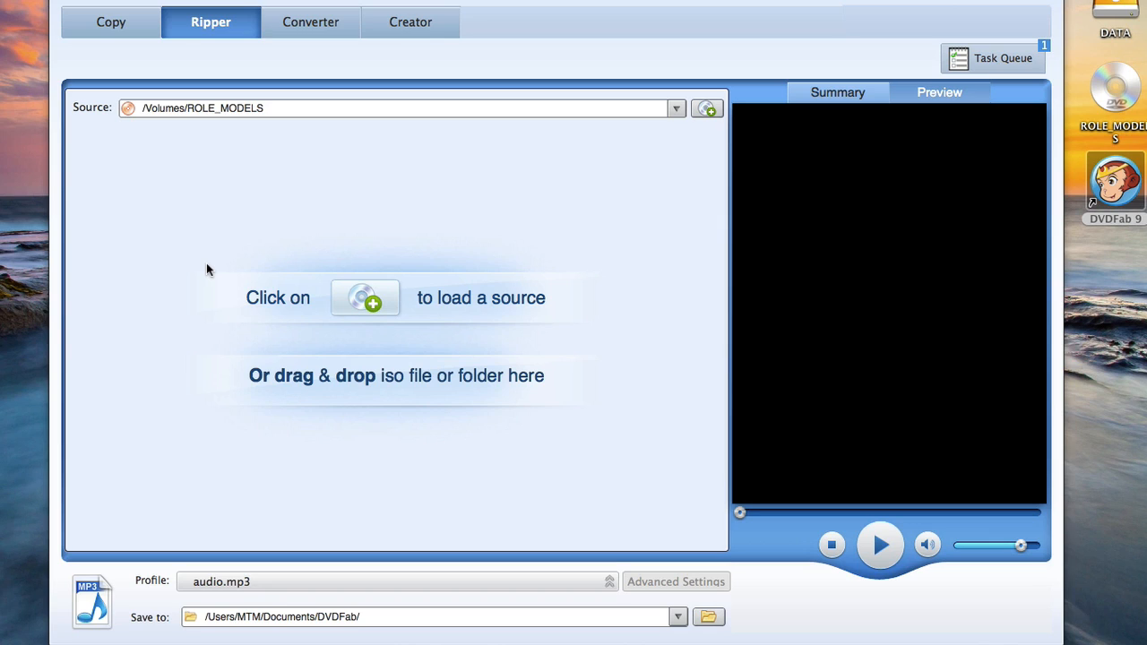
mouse_move(226, 229)
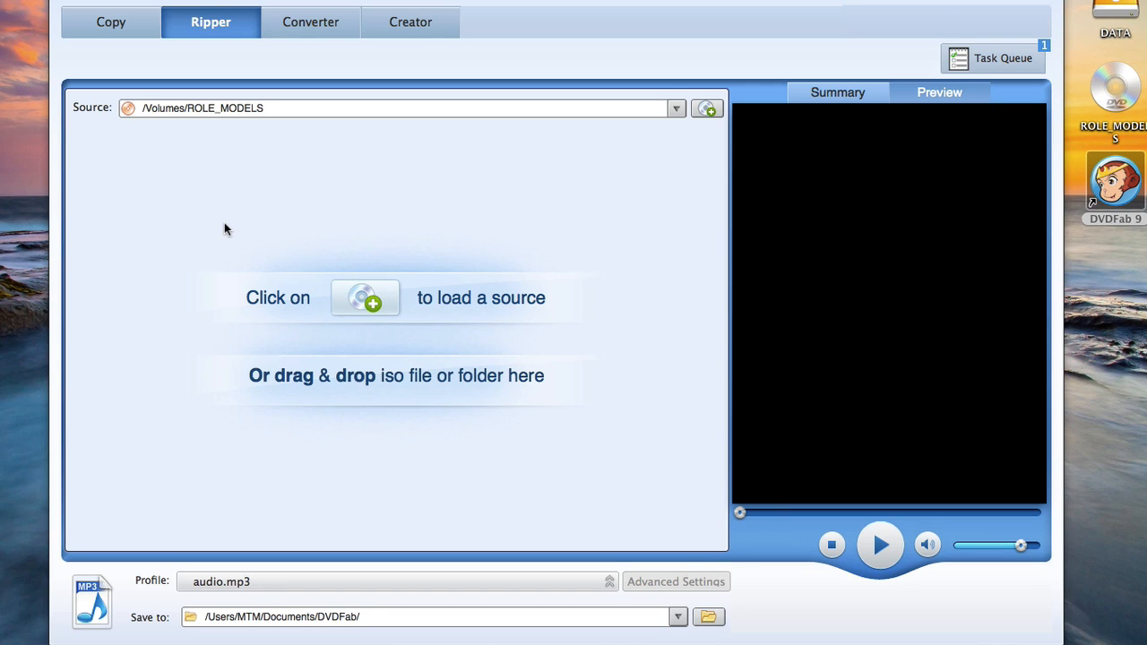
mouse_move(251, 371)
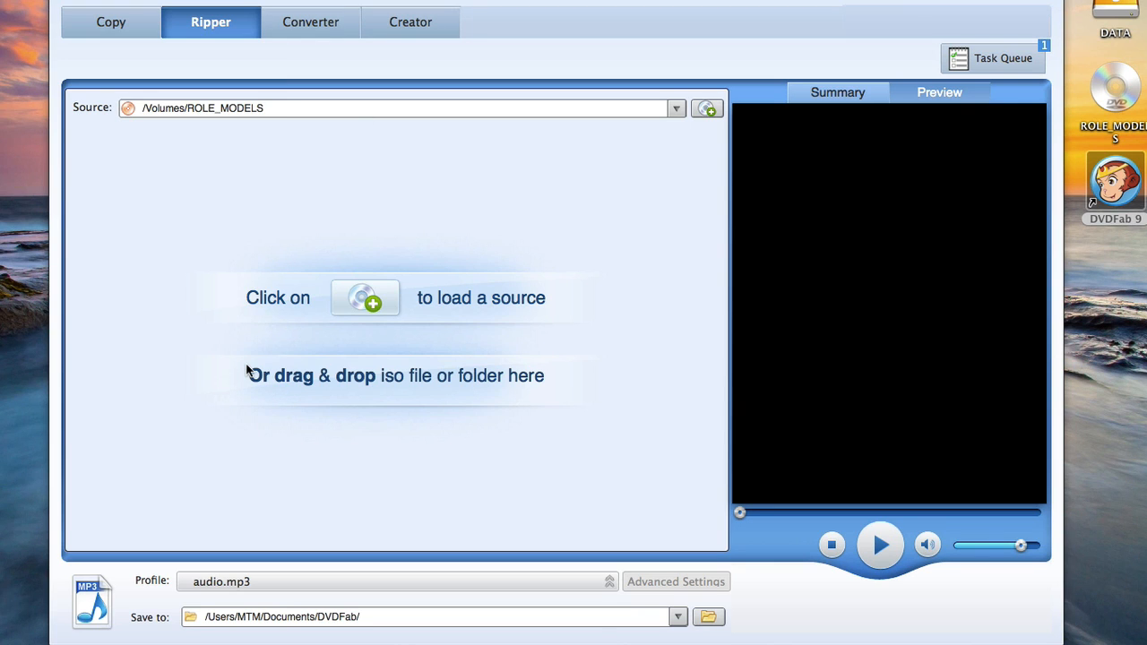
left_click(111, 22)
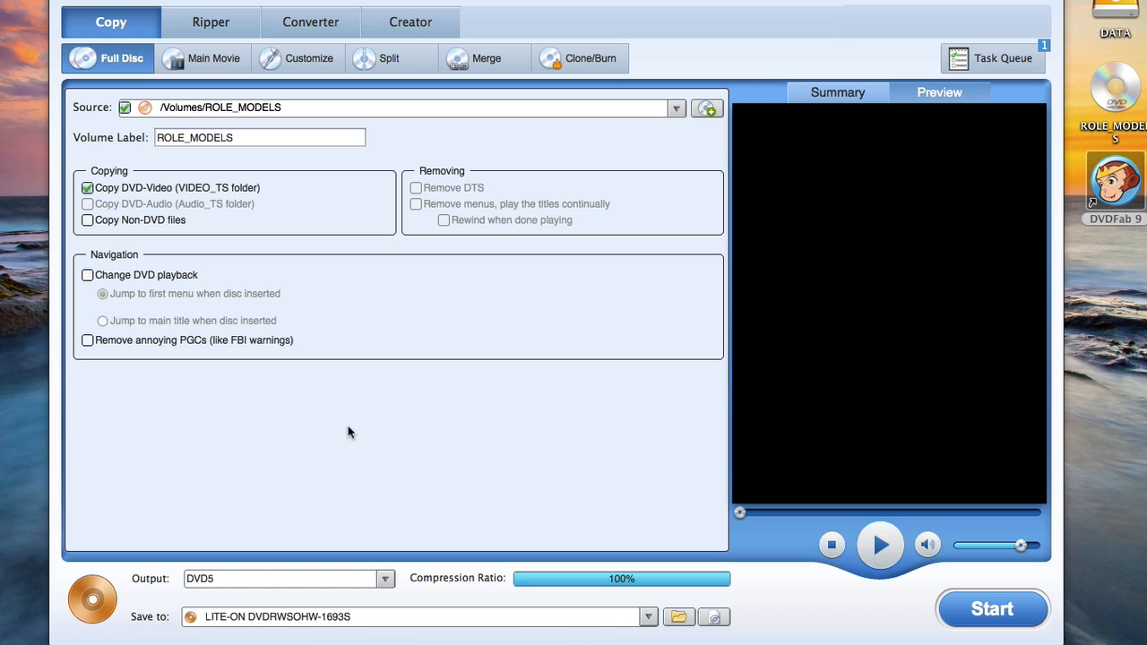